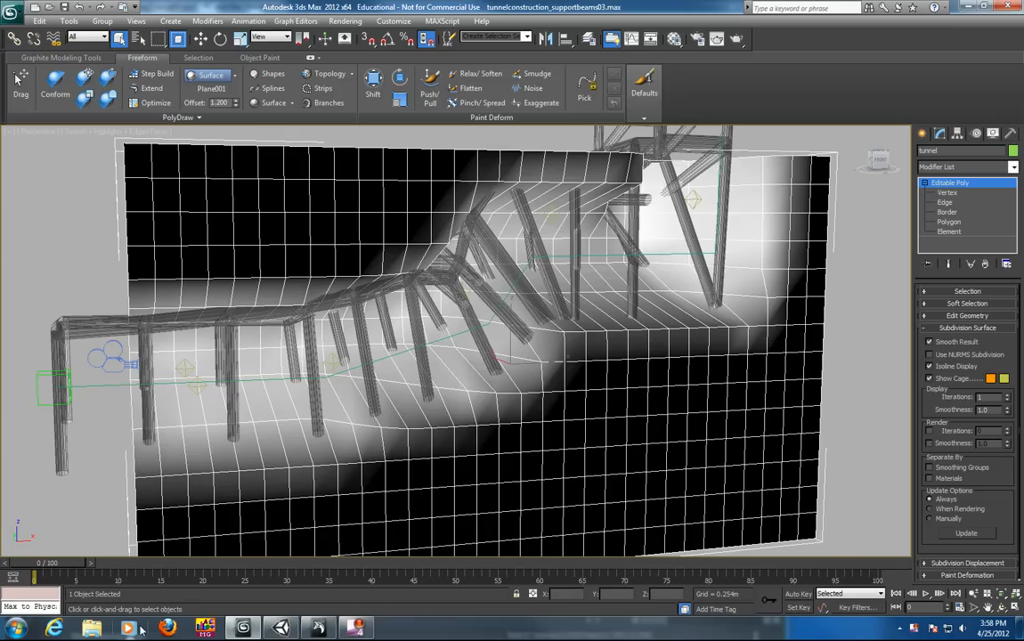
mouse_move(280, 627)
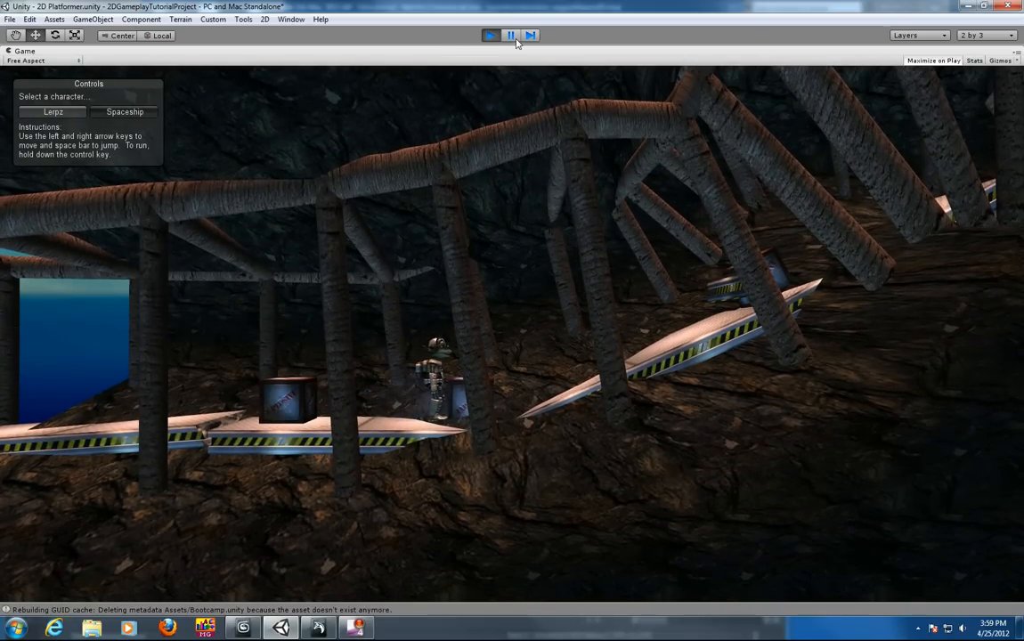
Exit Play mode to return to editing the scene with the tunnel and beams
click(492, 35)
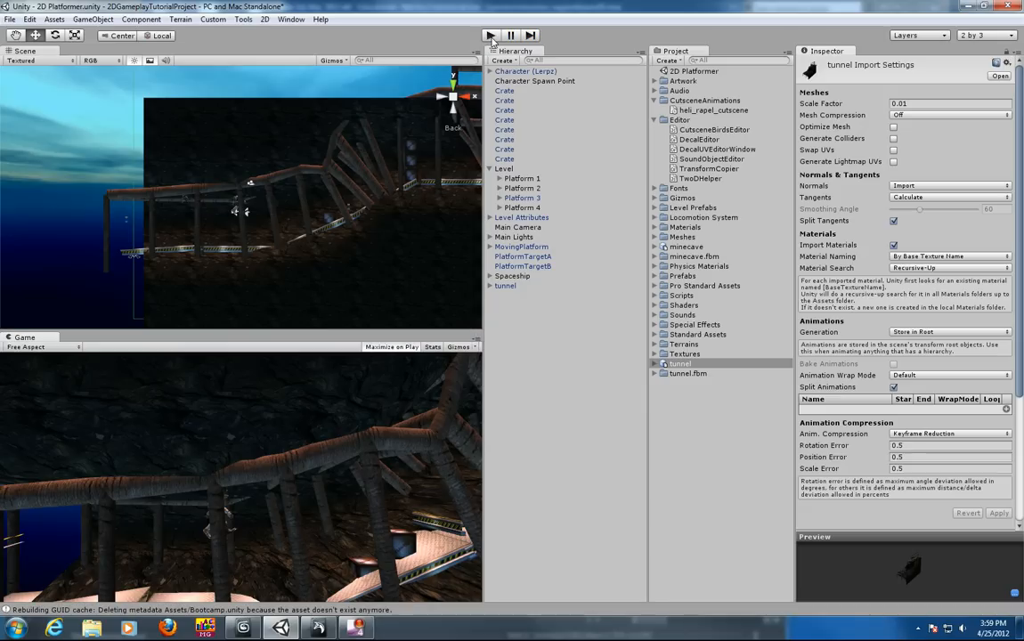
mouse_move(506, 296)
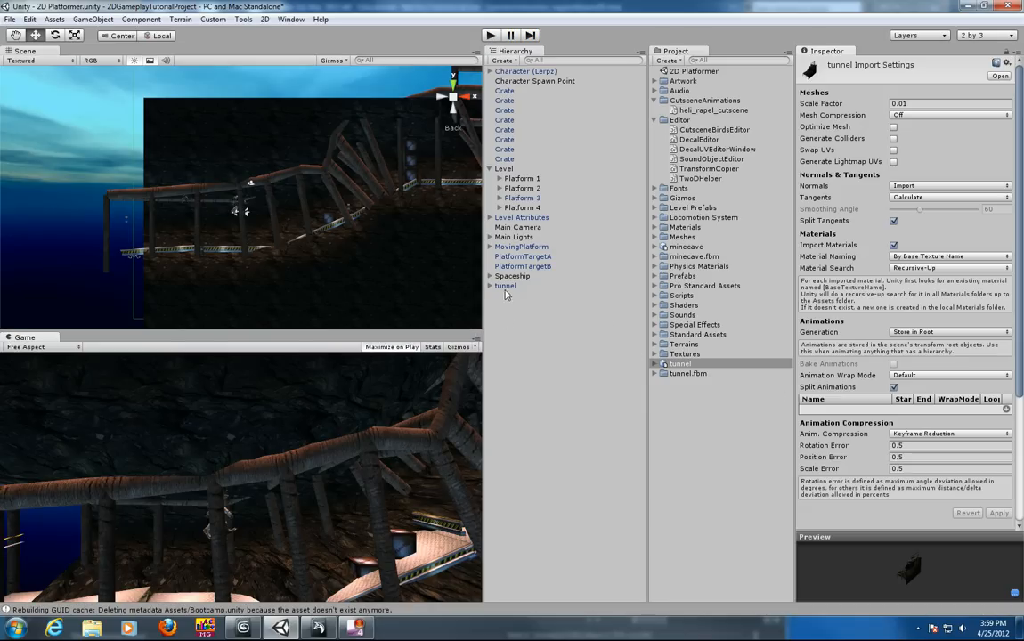
Delete the old tunnel asset from the project and play the level without it
click(506, 285)
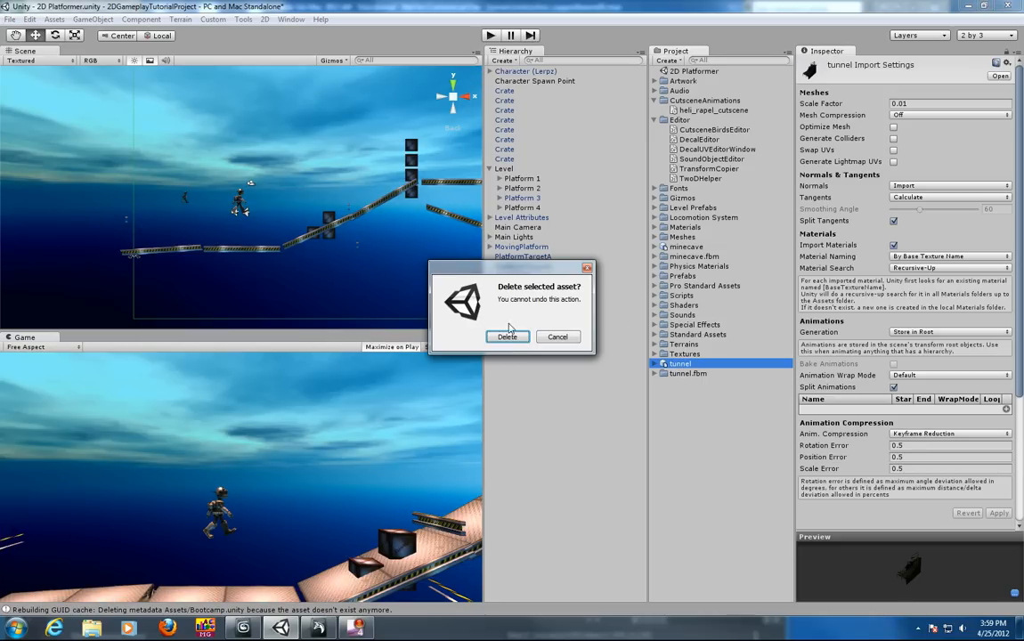
click(506, 337)
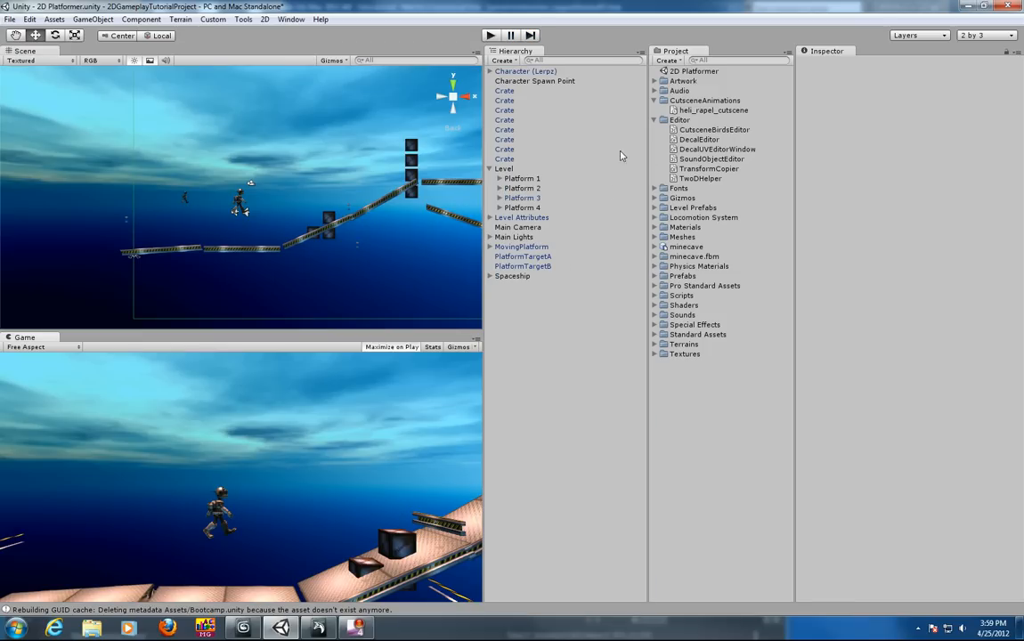
mouse_move(495, 146)
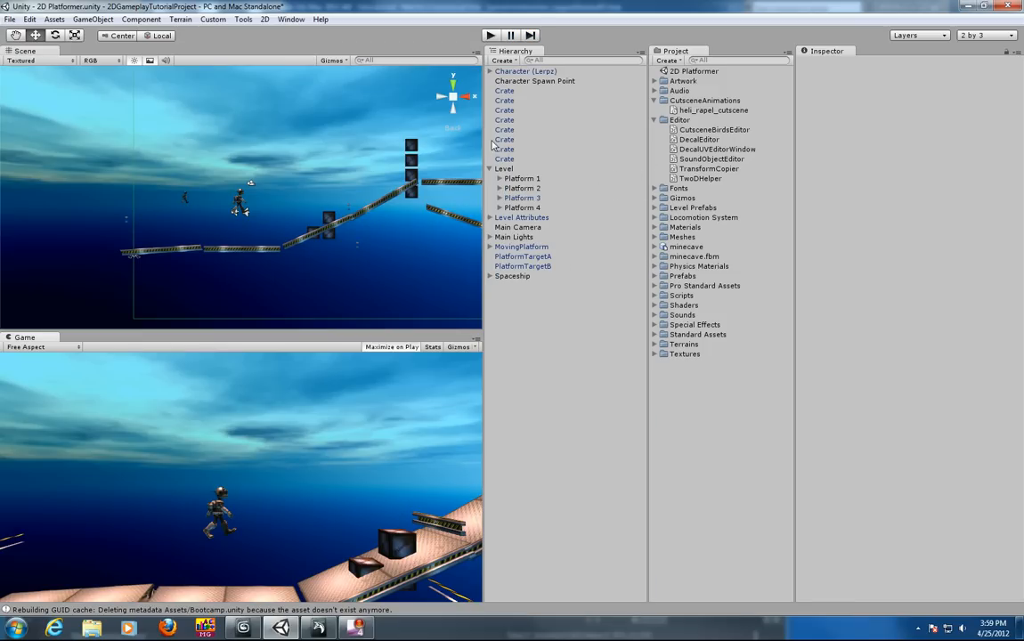
mouse_move(624, 160)
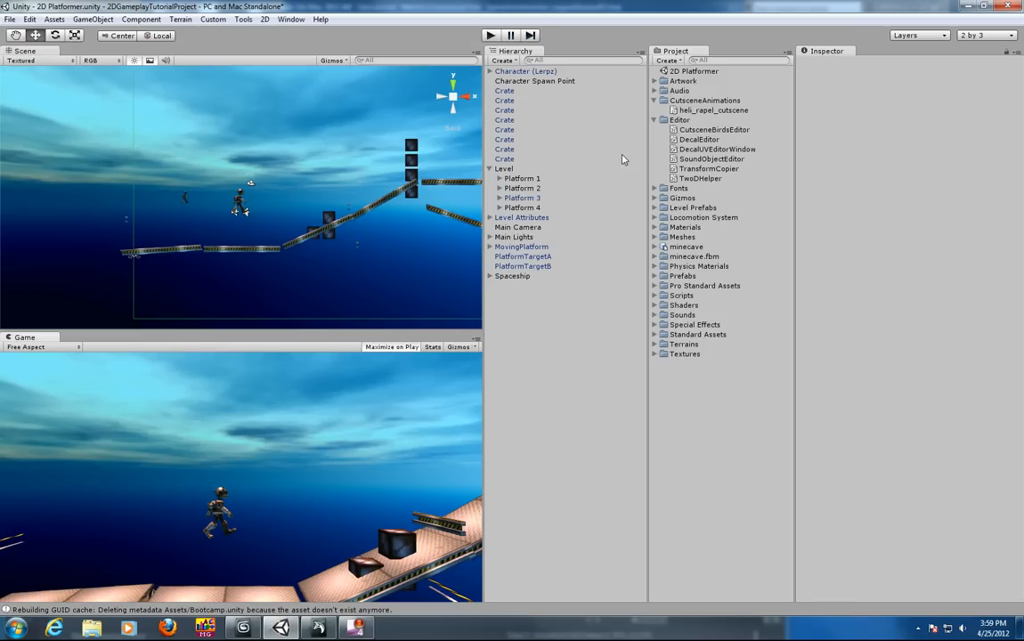
click(695, 207)
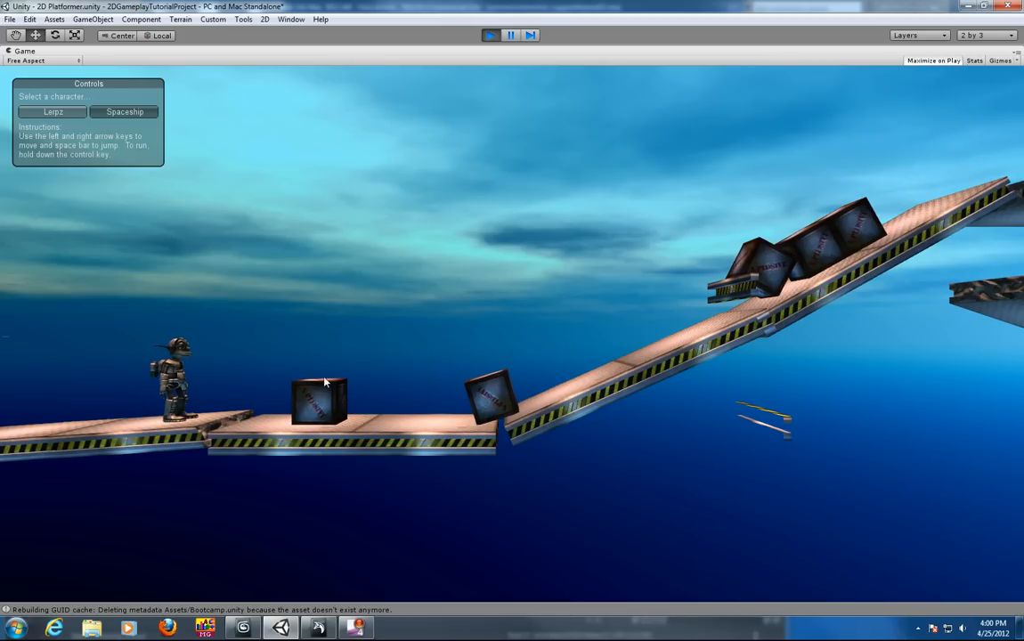
mouse_move(353, 399)
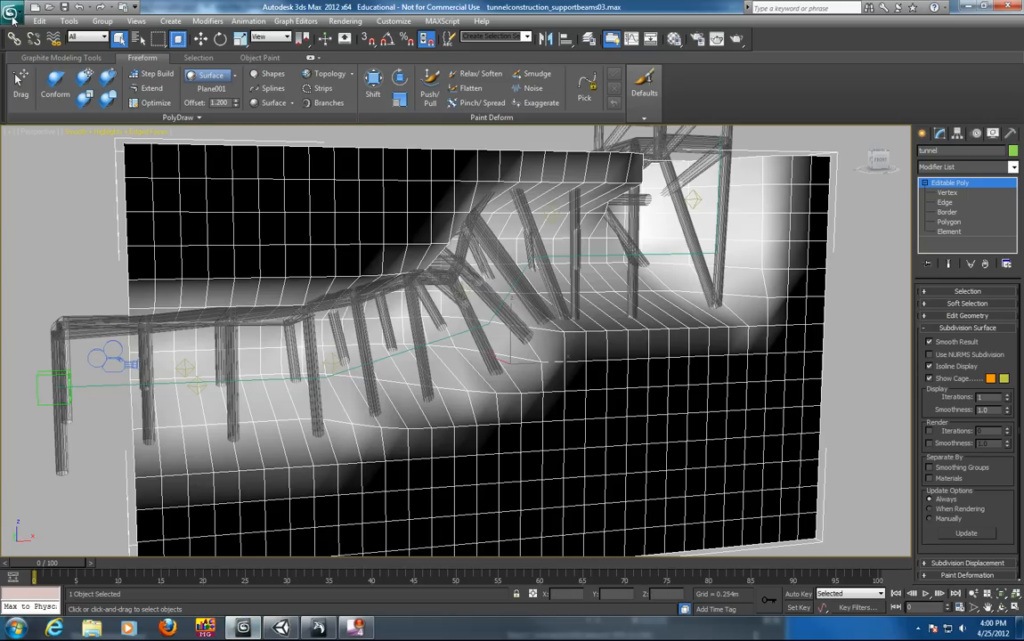
Export the model as tunnel.FBX to the desktop, overwriting the existing file
click(12, 12)
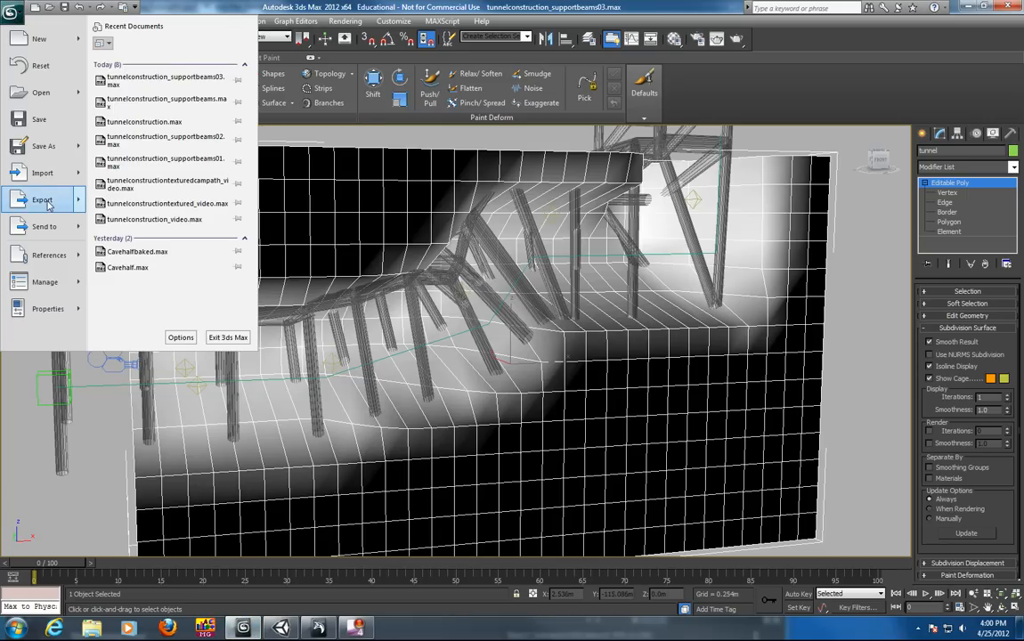
click(43, 200)
text(t)
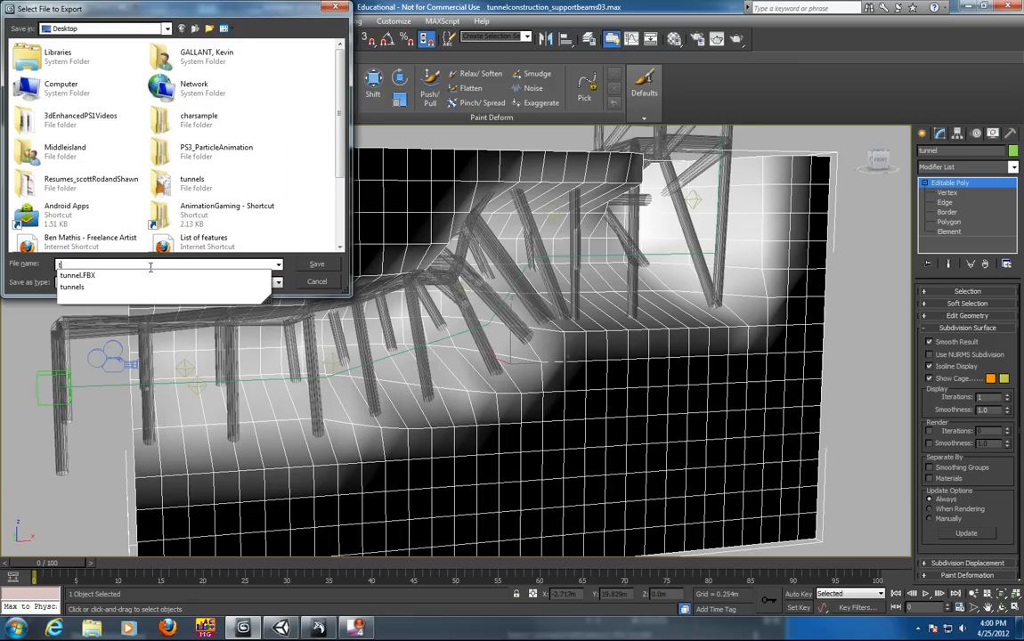
text(unnel)
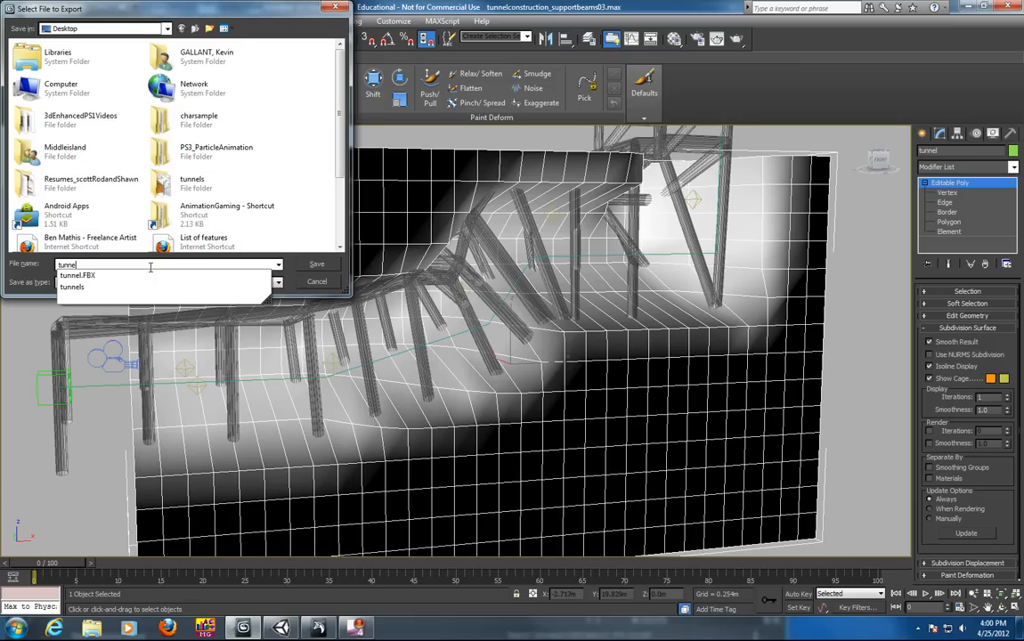
click(317, 264)
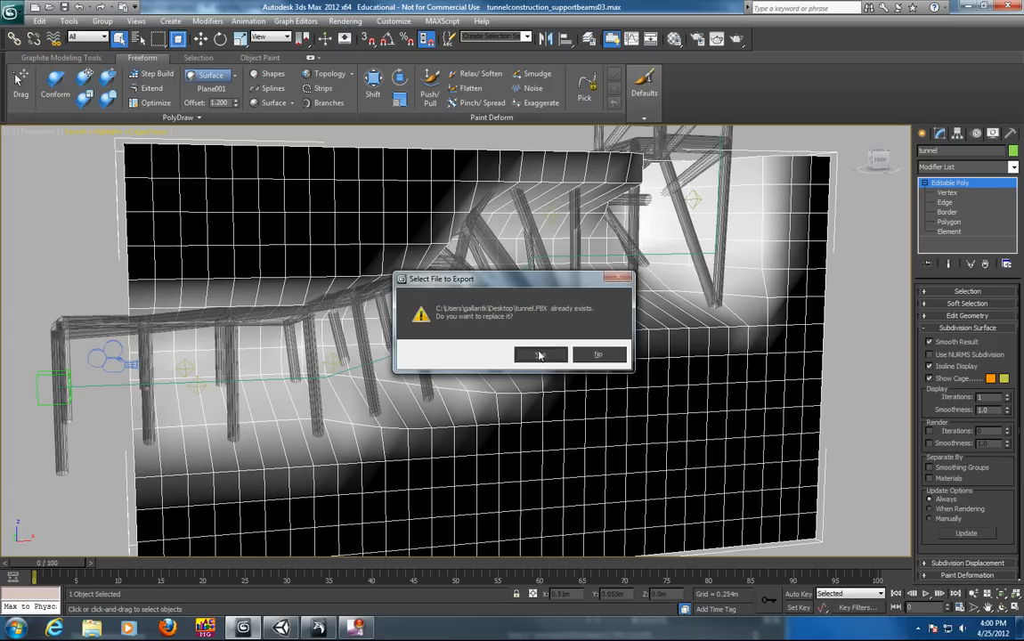
click(539, 355)
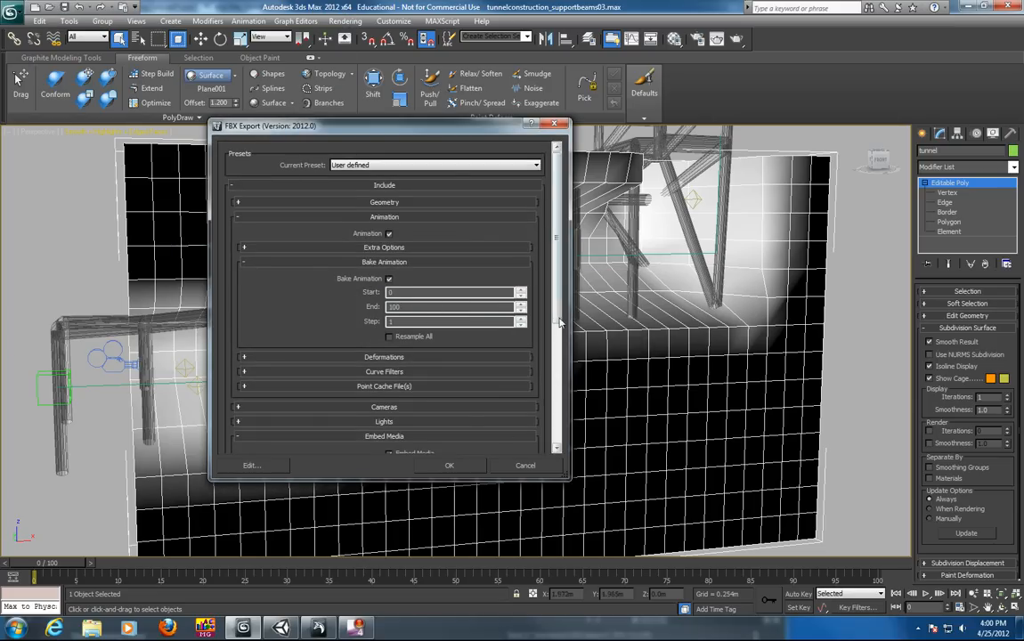
Accept the FBX export settings and dismiss the export warnings
scroll(down, 3)
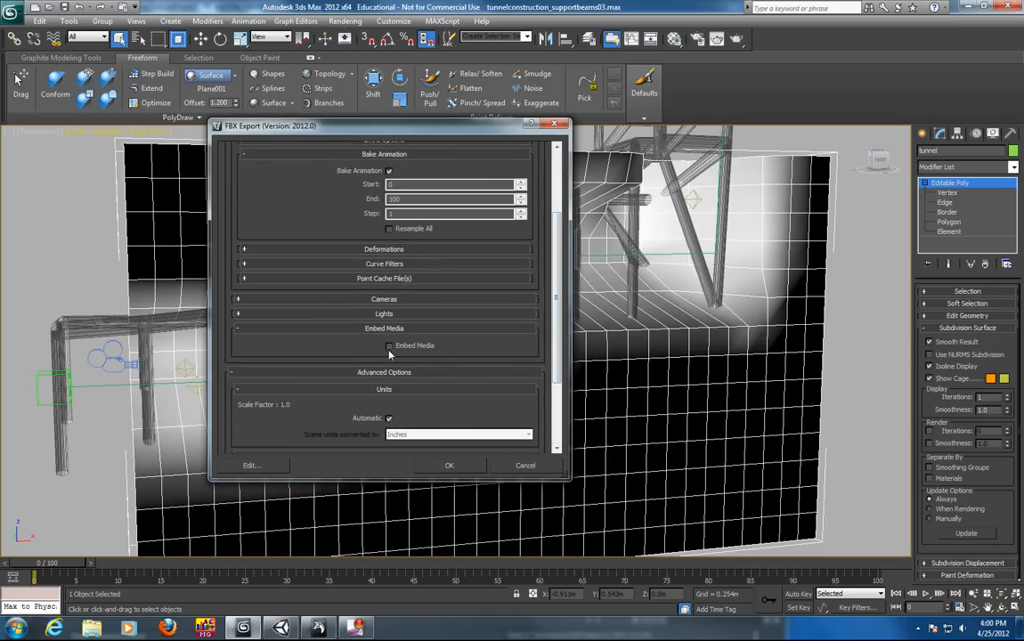
click(449, 465)
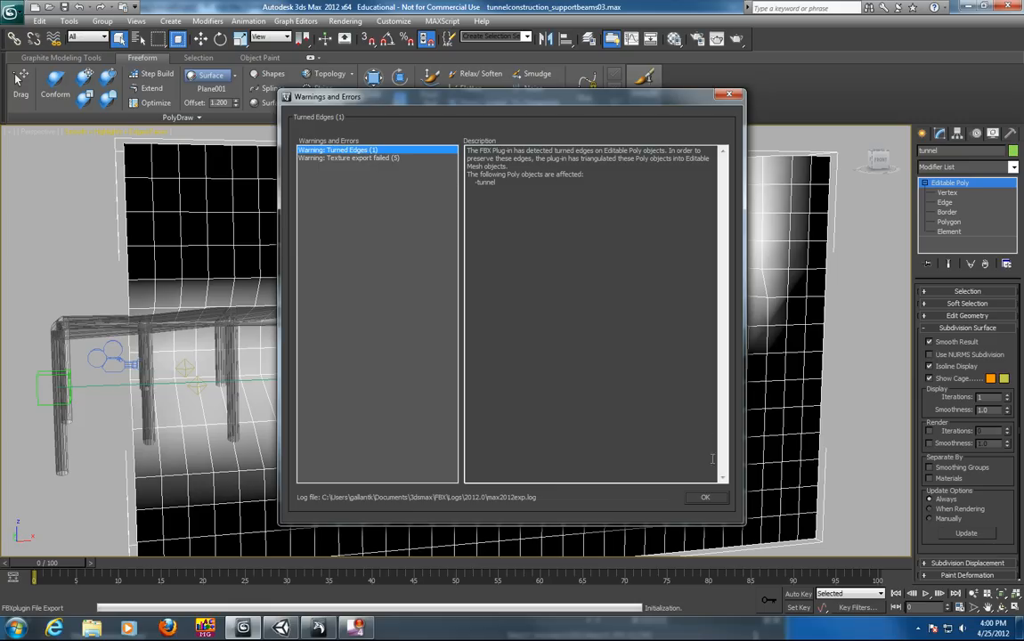
click(705, 497)
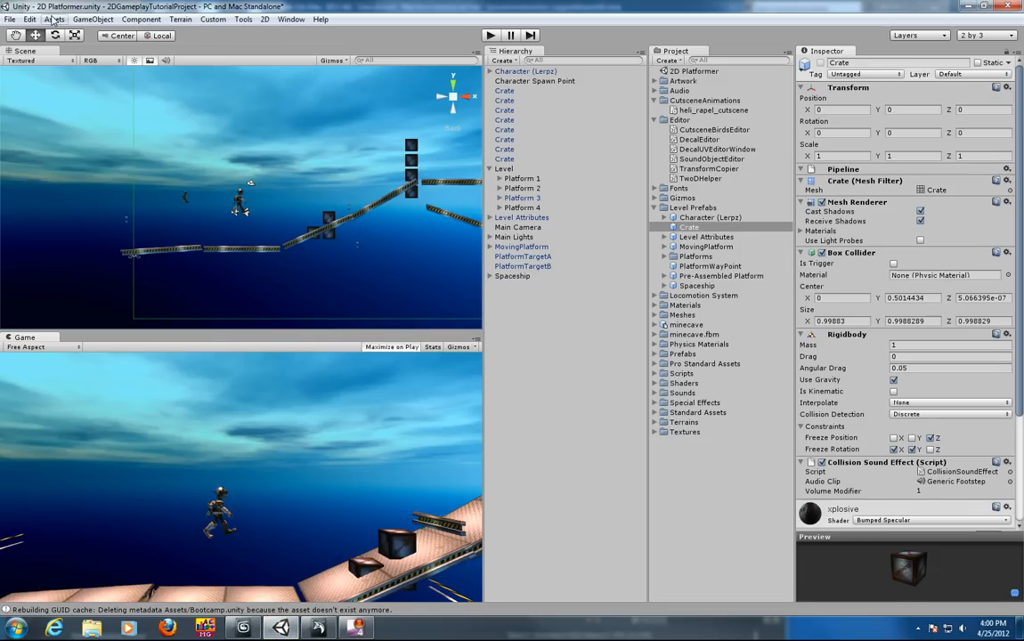
Import the new tunnel FBX into the Unity project via Import New Asset
click(53, 18)
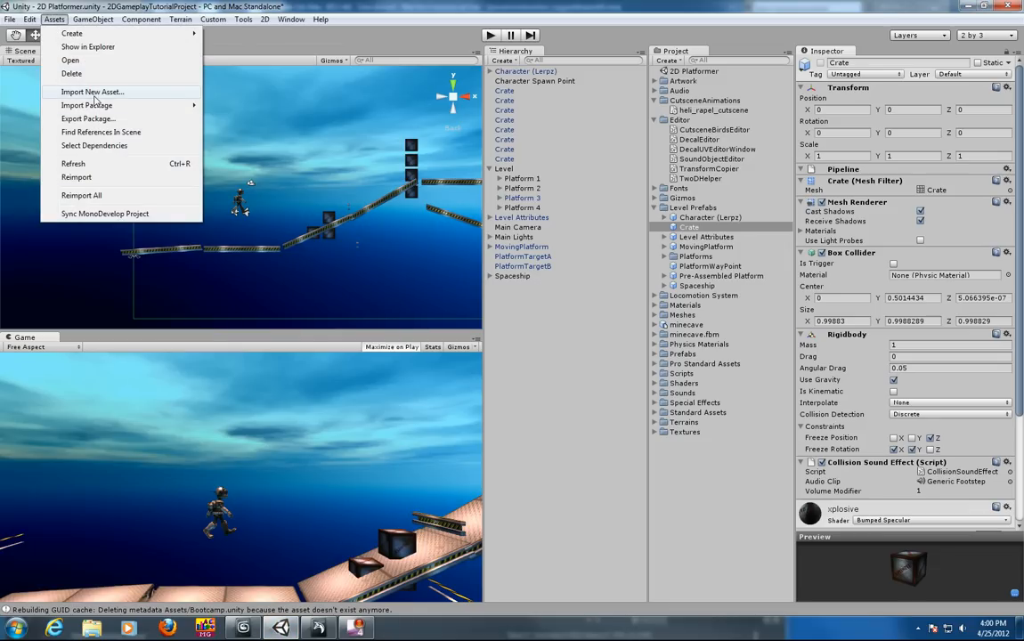
click(93, 93)
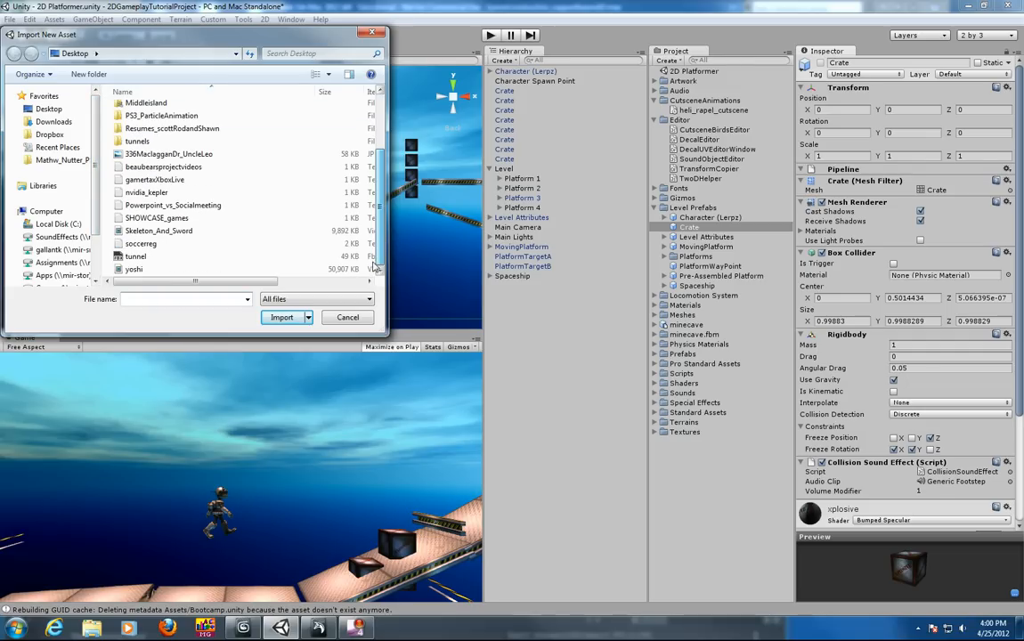
click(136, 257)
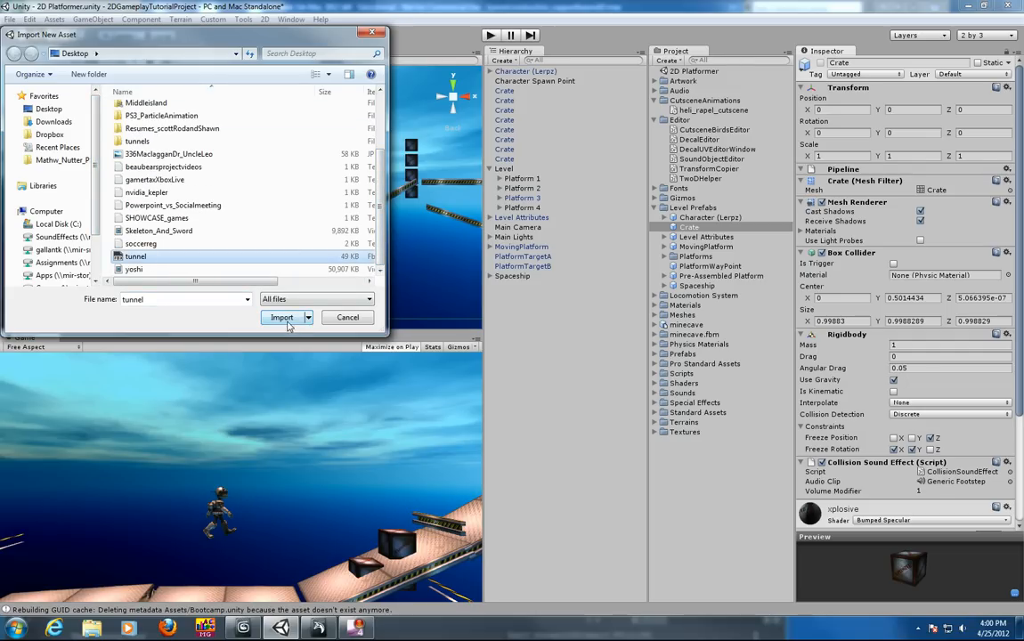
click(279, 317)
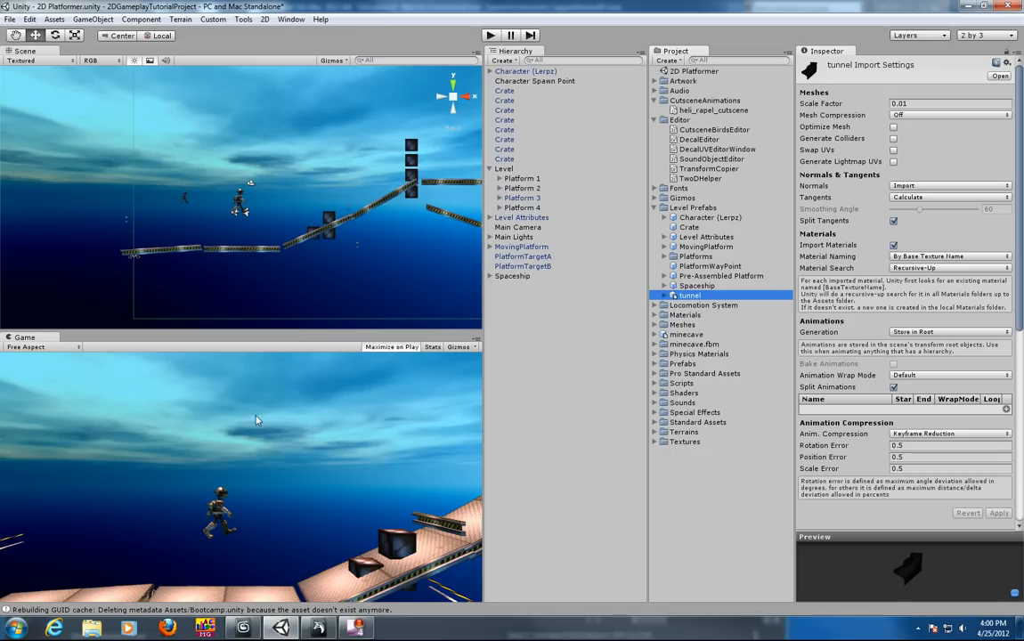
mouse_move(357, 135)
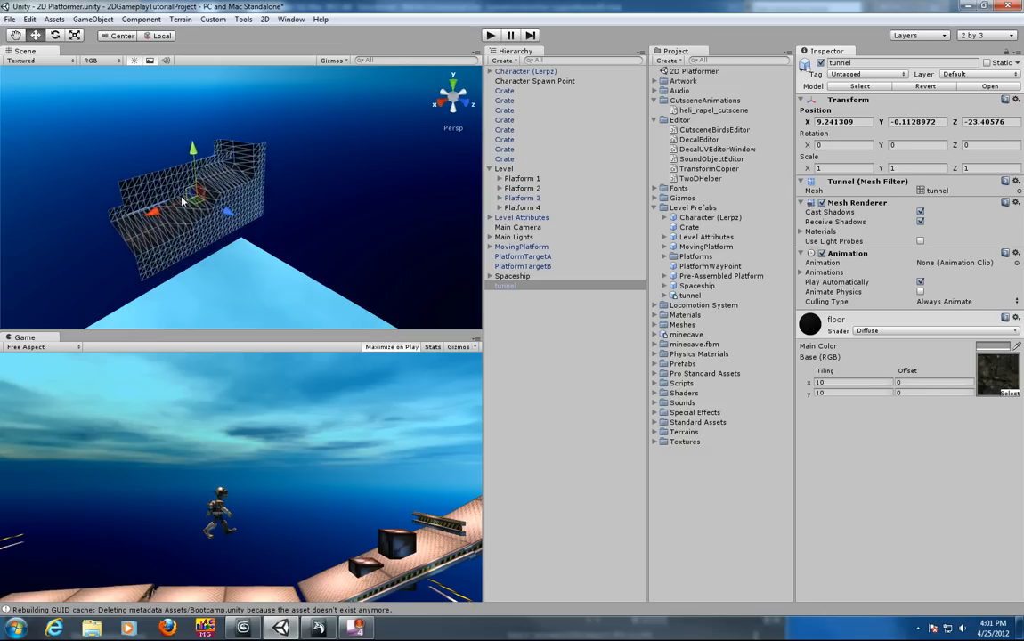
Move the tunnel slightly higher in the scene
drag(193, 187, 182, 134)
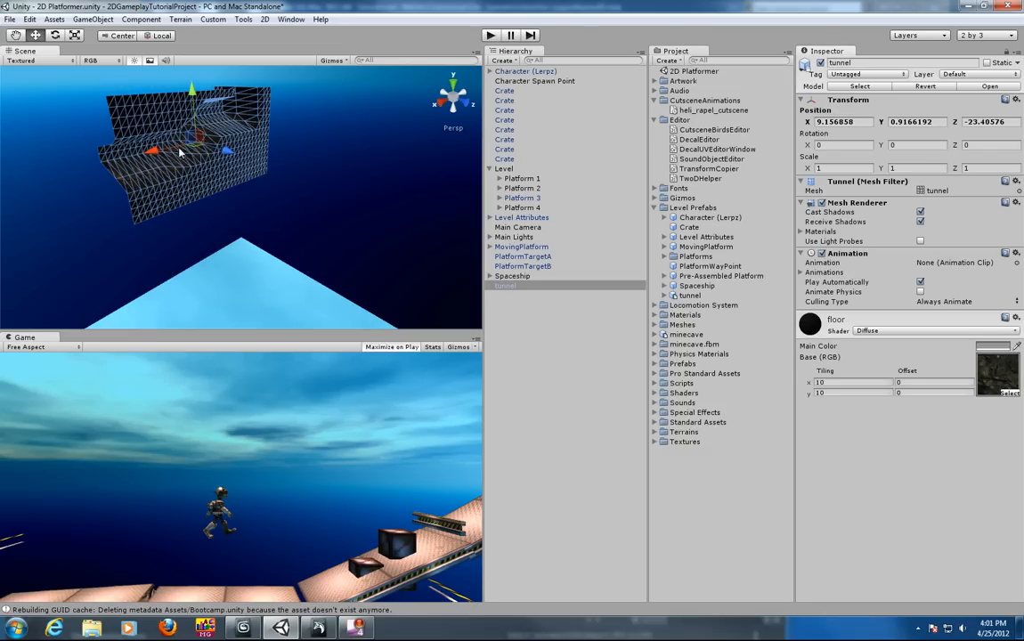
drag(193, 157, 205, 179)
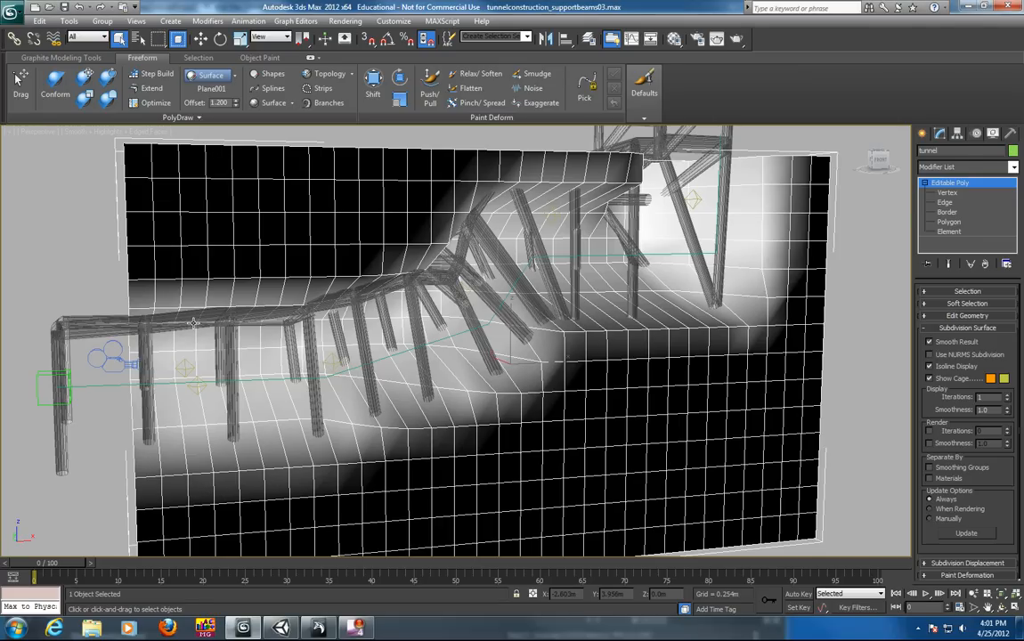
Export the selected tunnel and support beams as FBX, replacing the earlier export
click(13, 11)
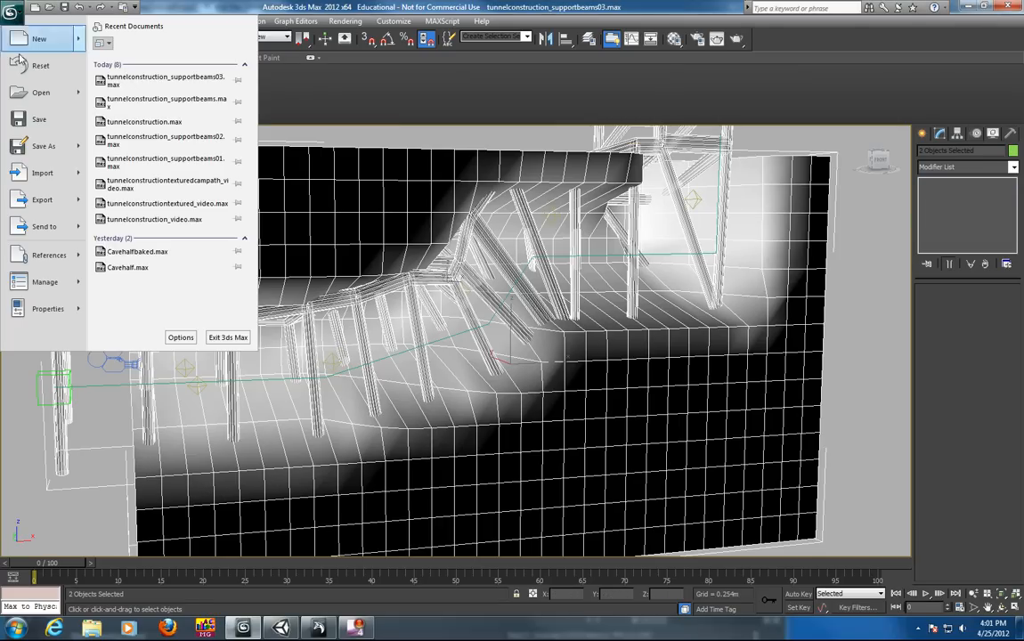
click(43, 200)
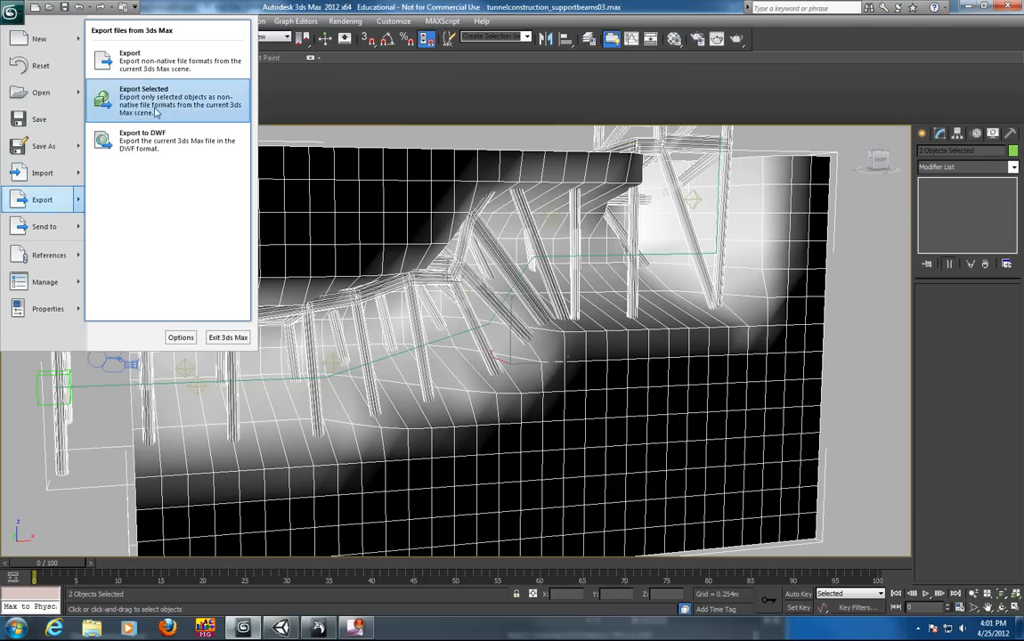
click(142, 100)
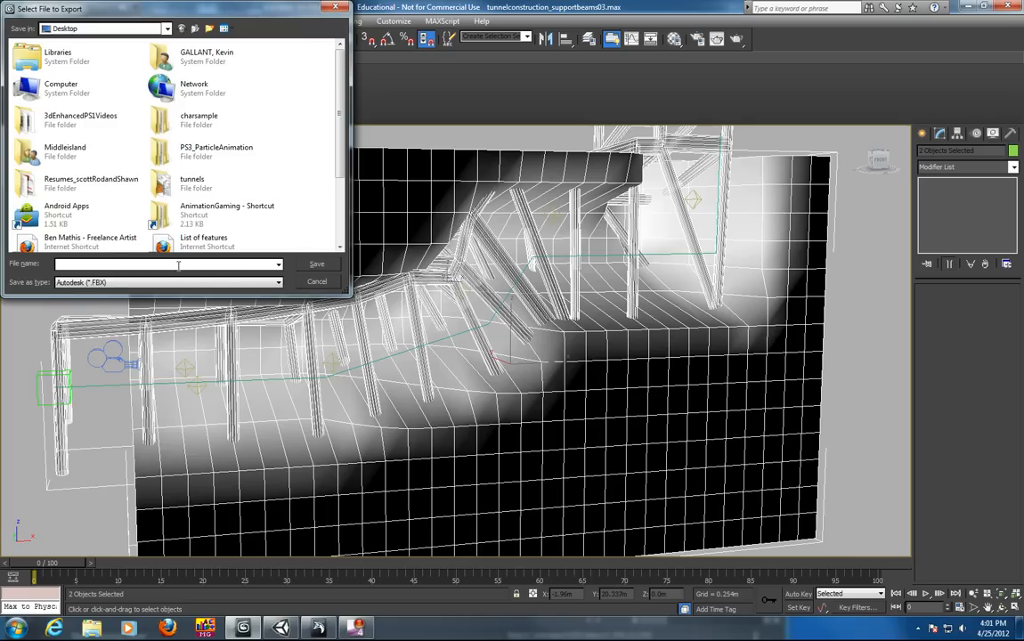
click(317, 264)
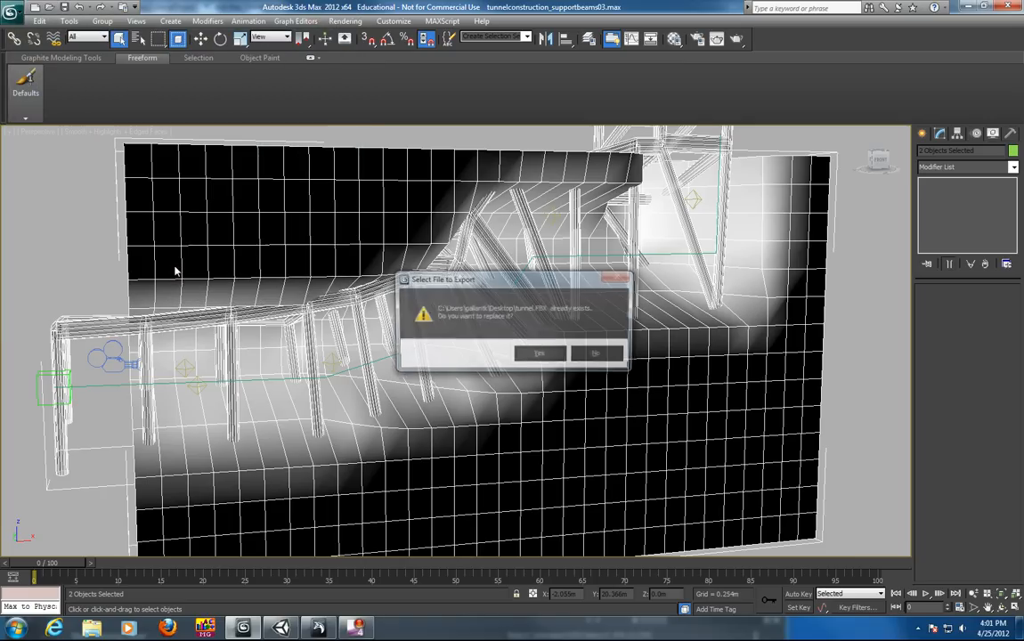
click(538, 353)
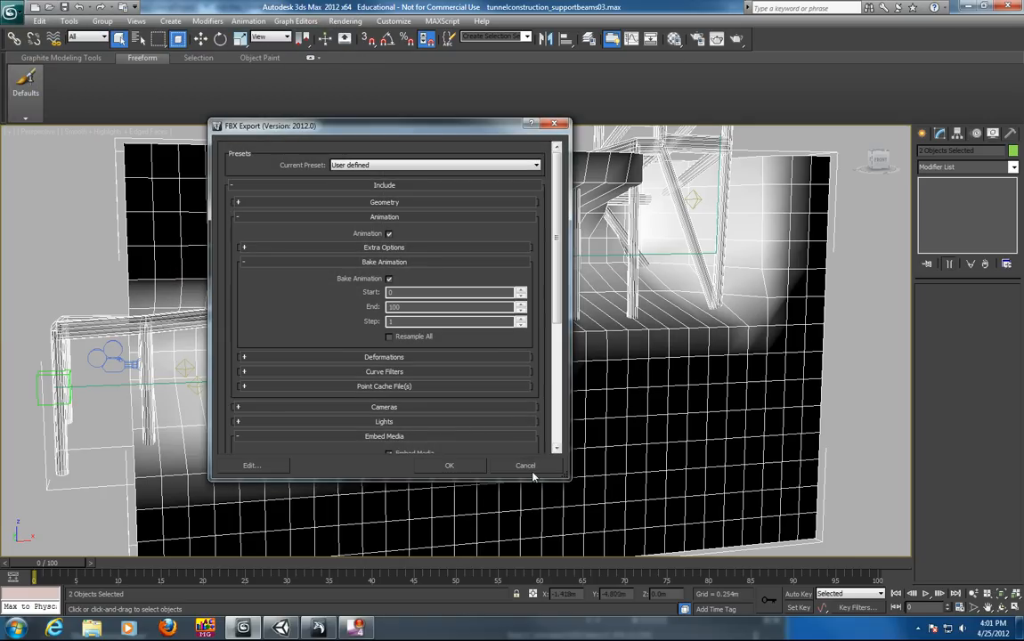
click(449, 465)
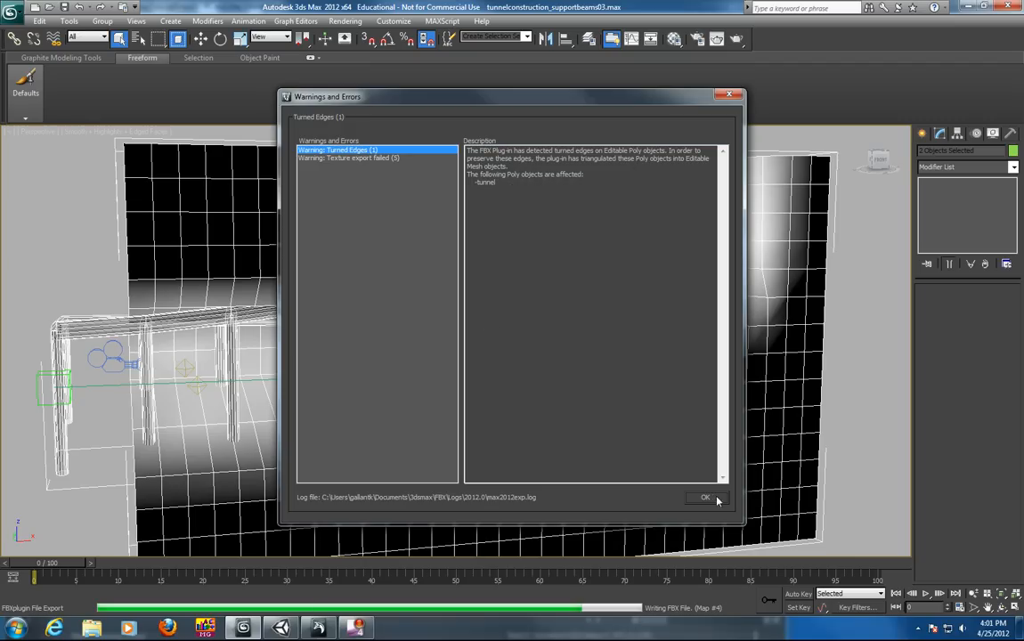
click(705, 497)
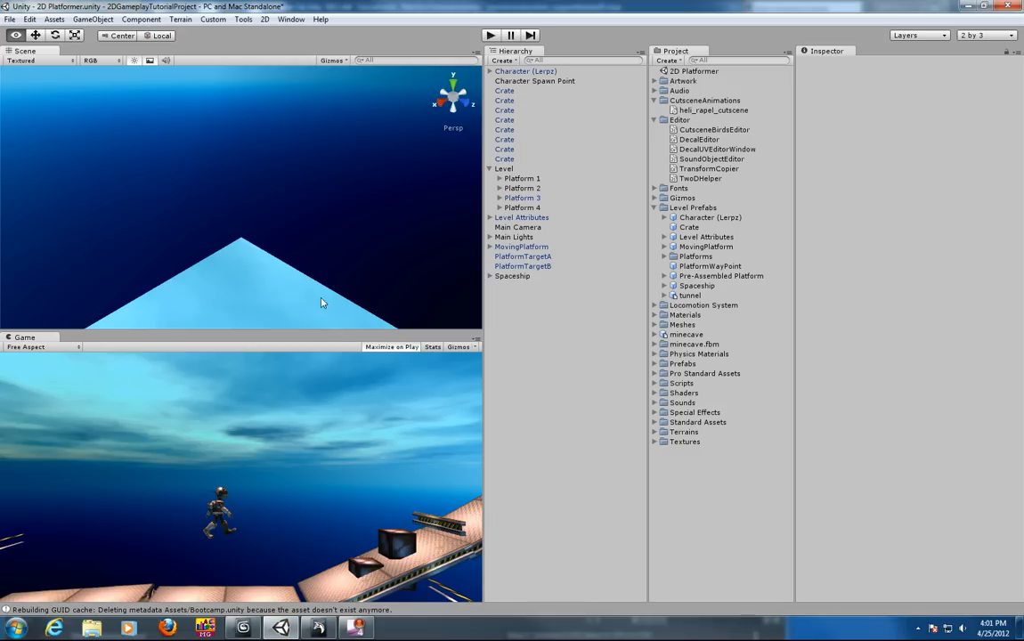
mouse_move(372, 209)
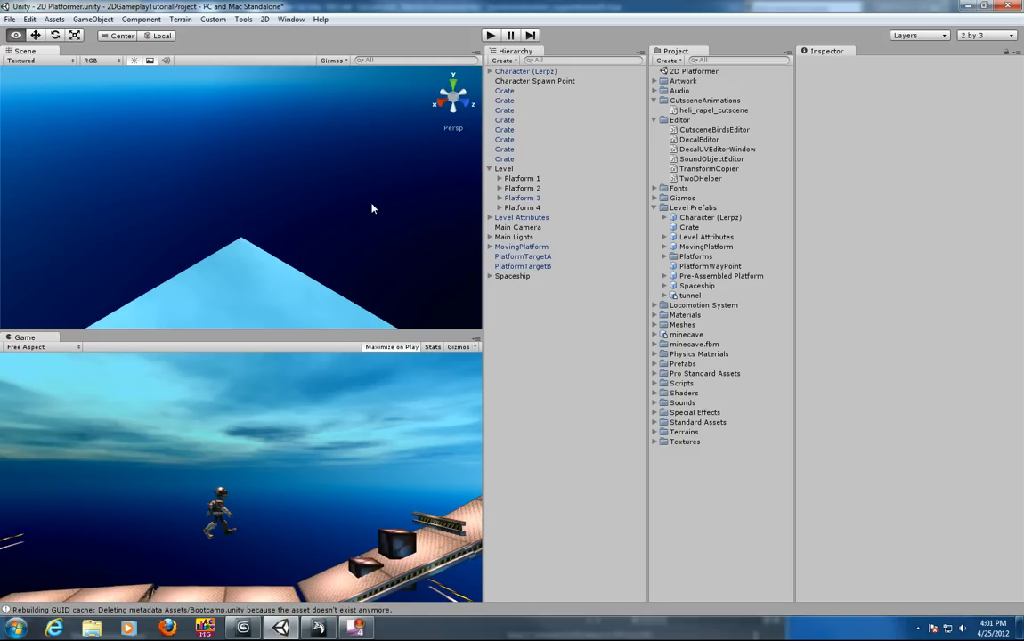
Import the freshly exported tunnel FBX into the Unity project
click(54, 18)
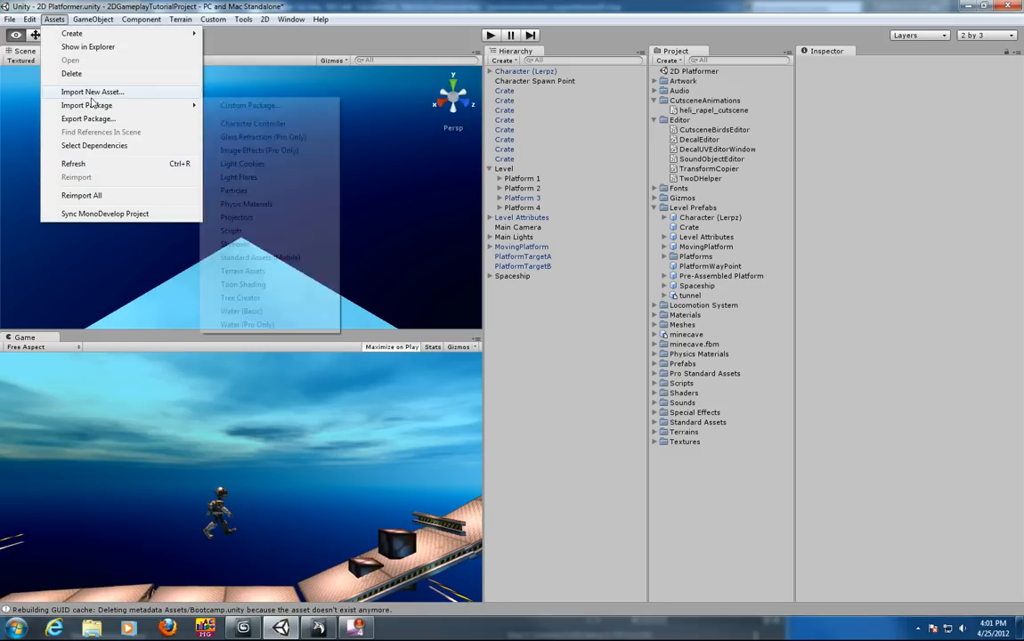
click(93, 93)
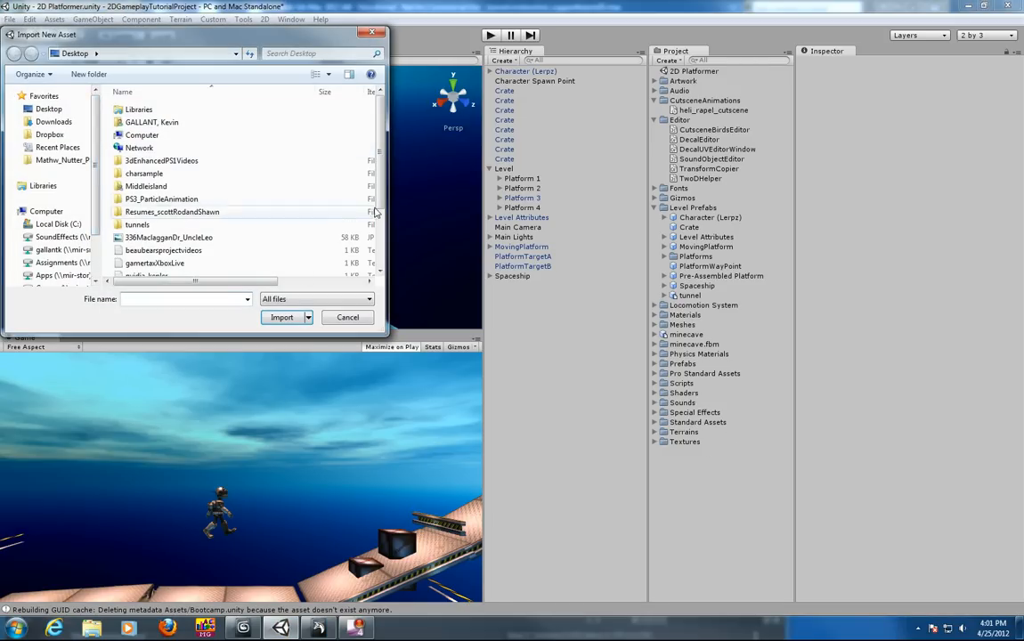
click(281, 317)
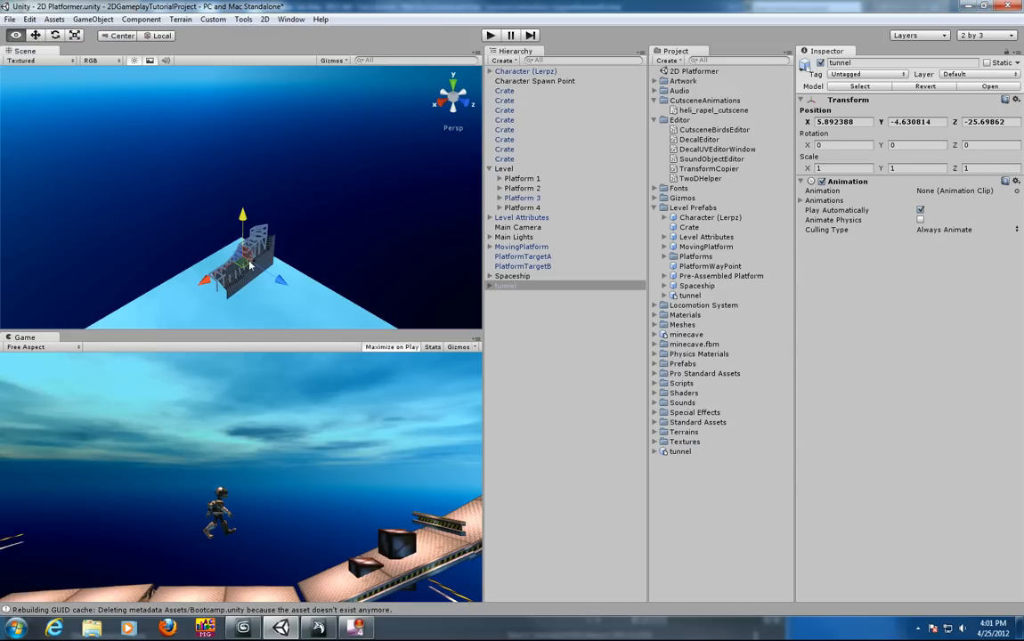
mouse_move(257, 449)
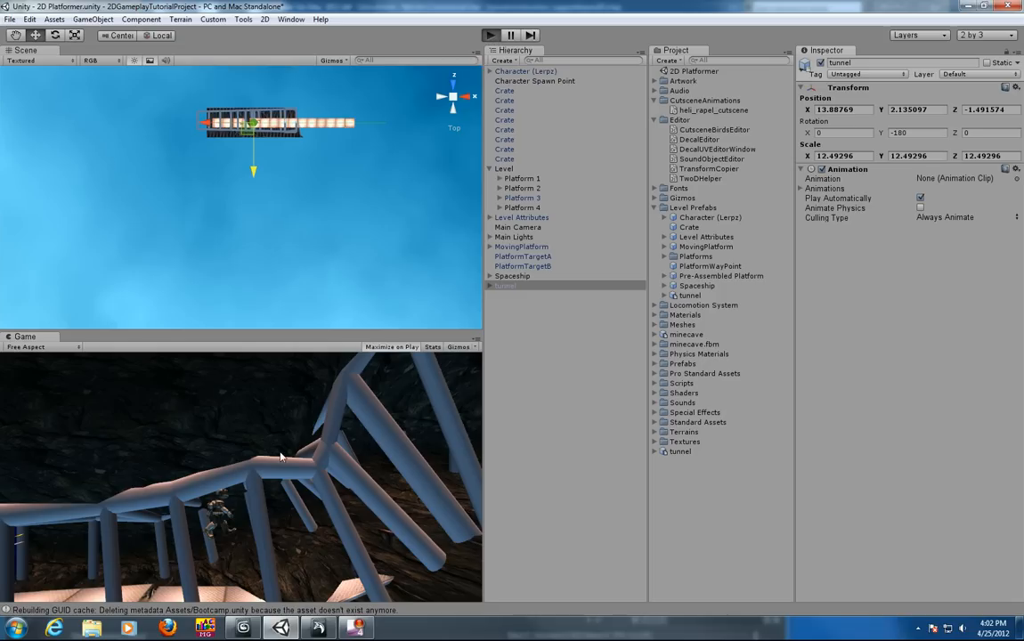
Test-play the level among the support beams, then stop Play mode
click(488, 36)
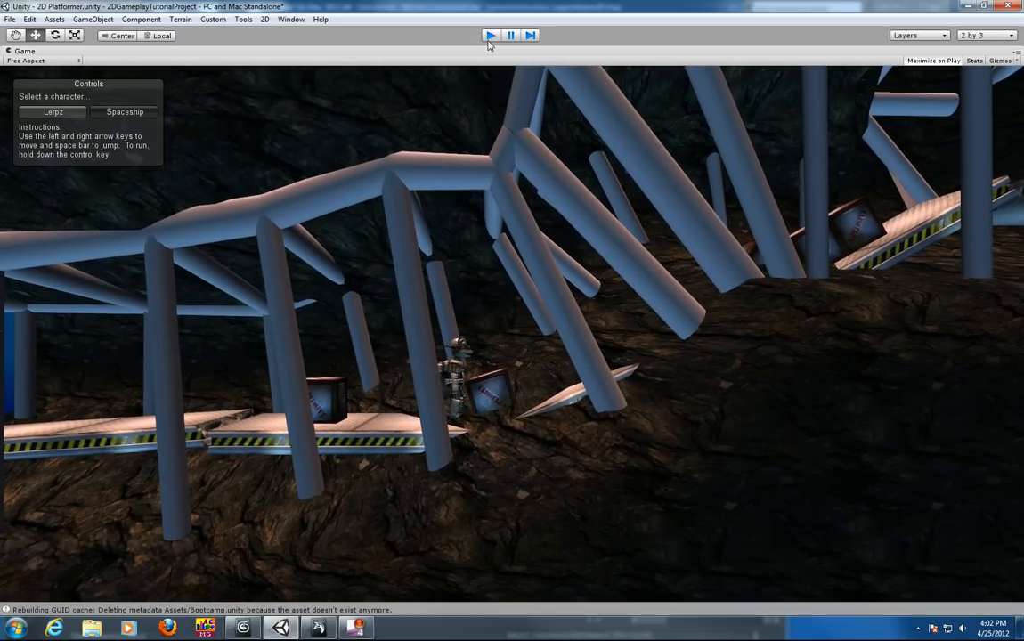
click(488, 36)
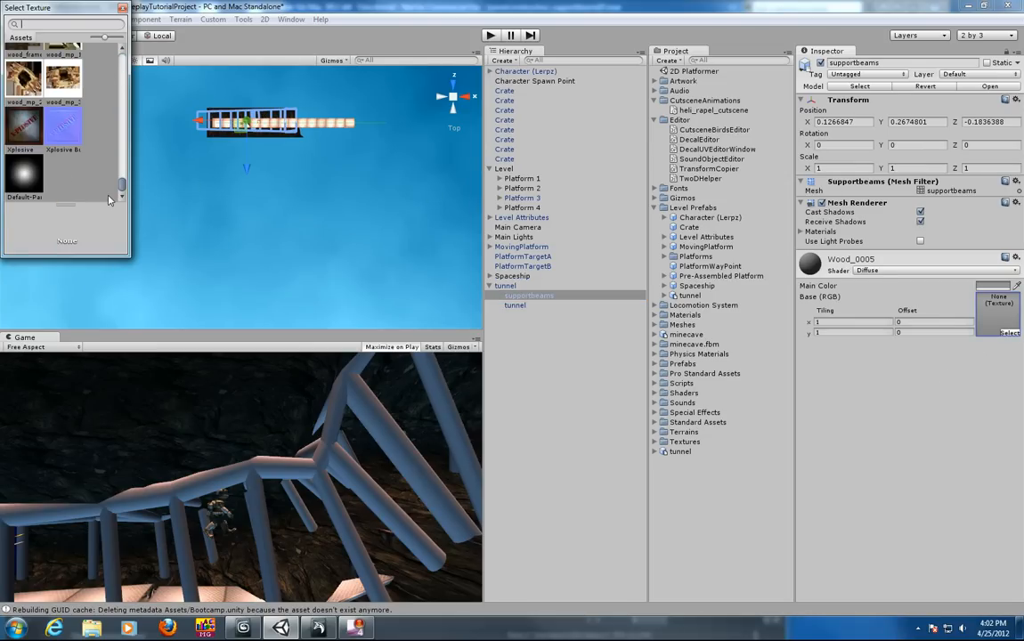
Browse the Select Texture window, find nothing suitable, and go to the Assets menu
scroll(down, 3)
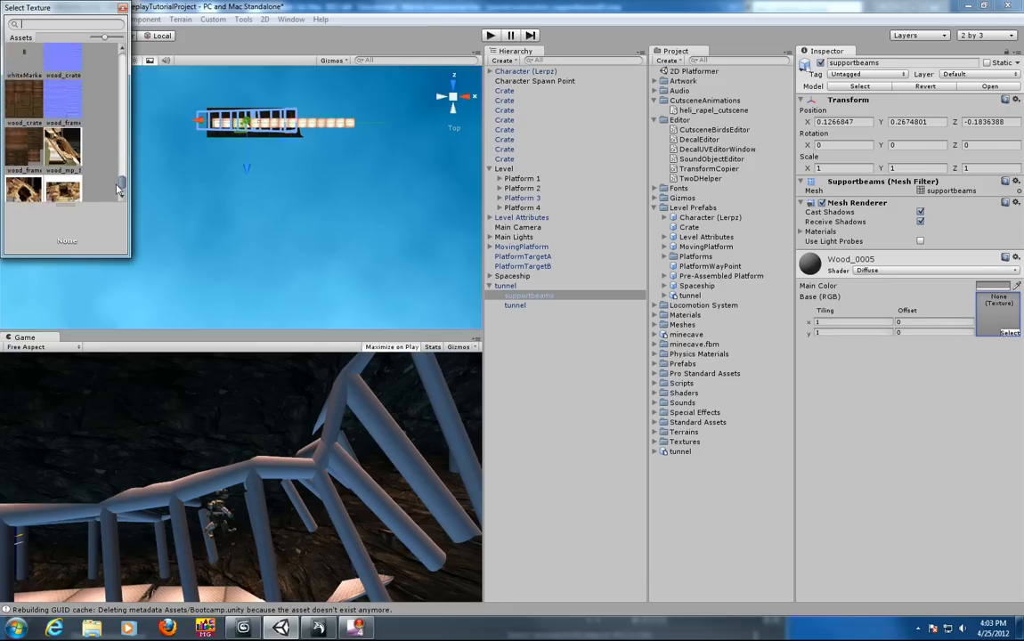
scroll(down, 3)
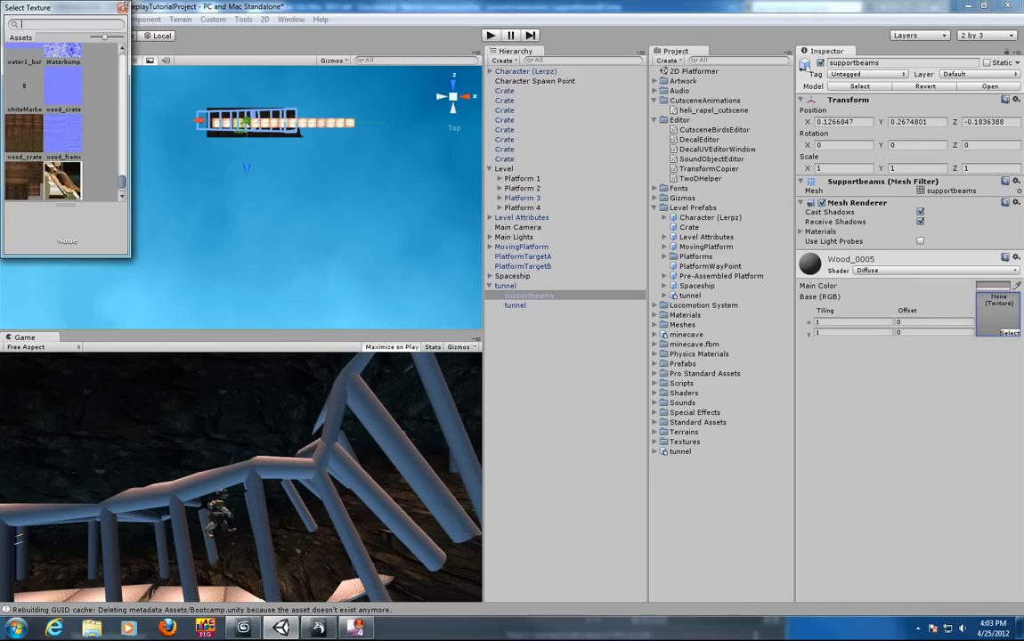
click(53, 18)
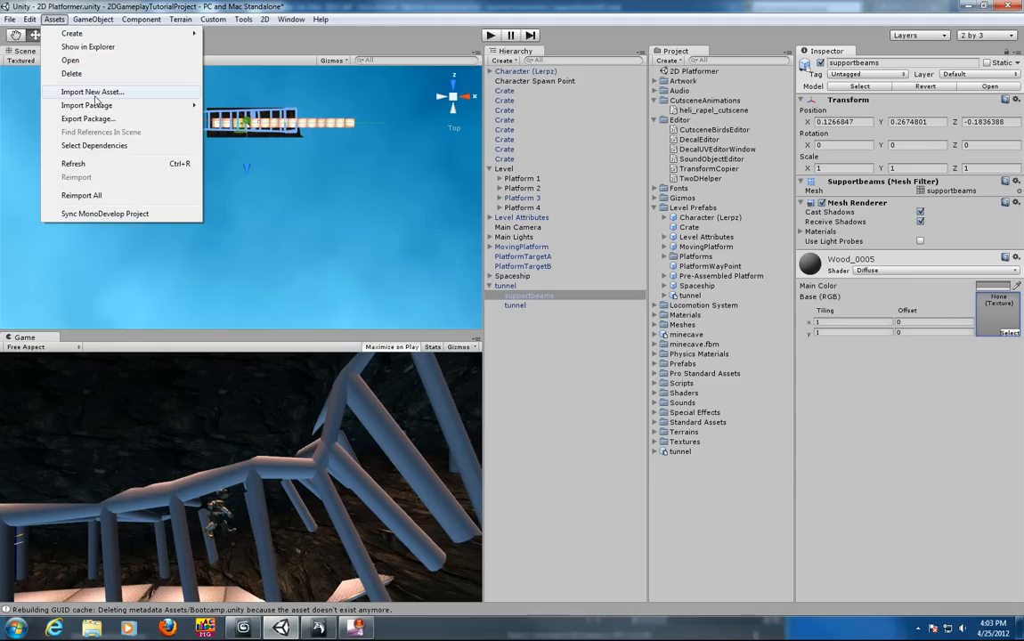
Import Wood_0005 from Textures > 40 Textures with Bump Maps and reselect supportBeams
click(93, 93)
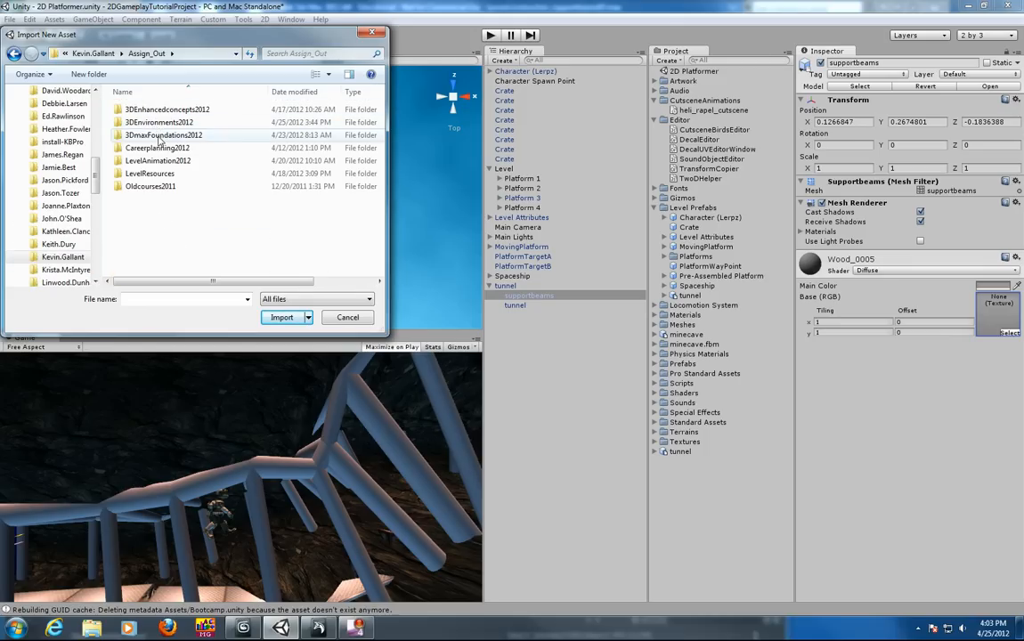
double_click(164, 136)
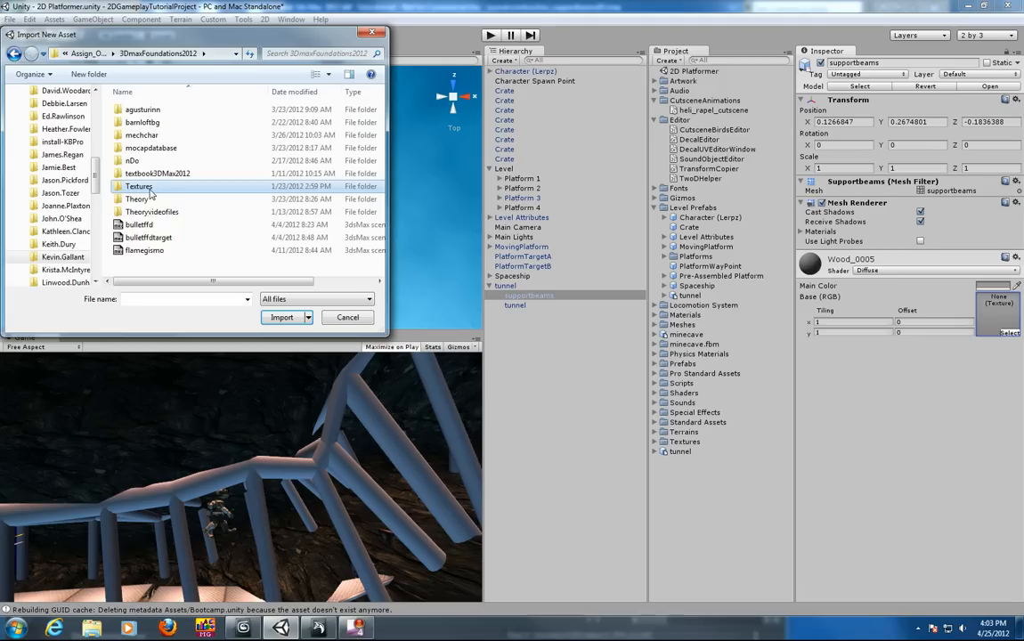
double_click(139, 187)
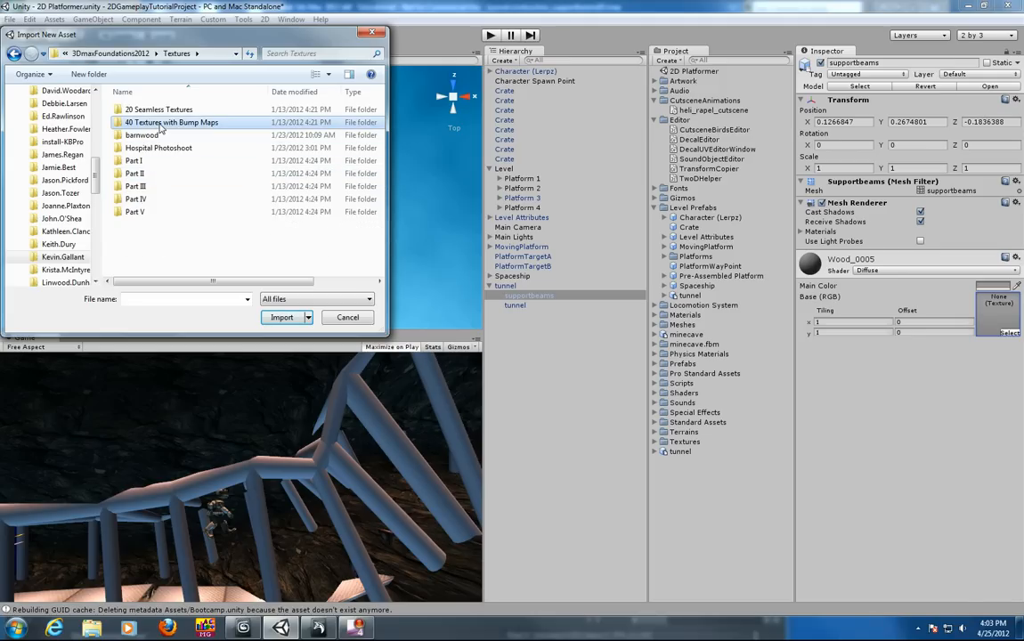
double_click(171, 122)
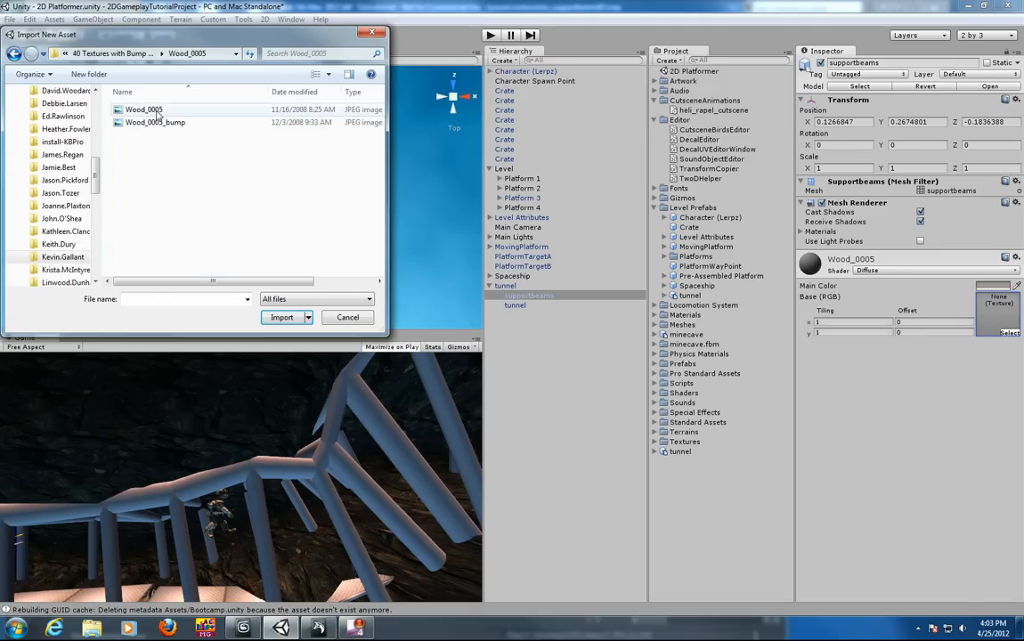
click(281, 317)
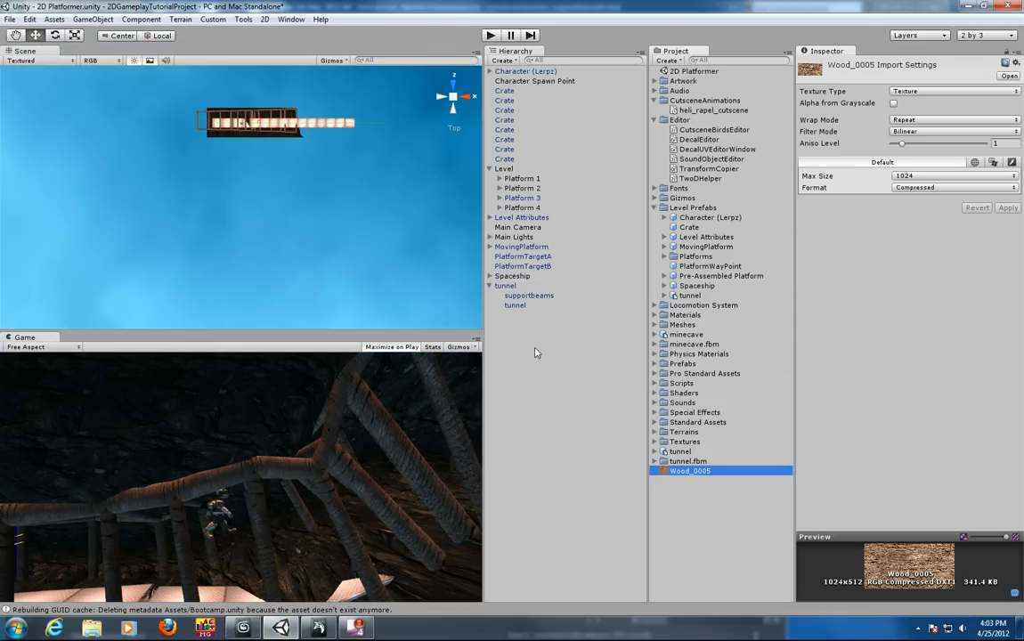
click(529, 296)
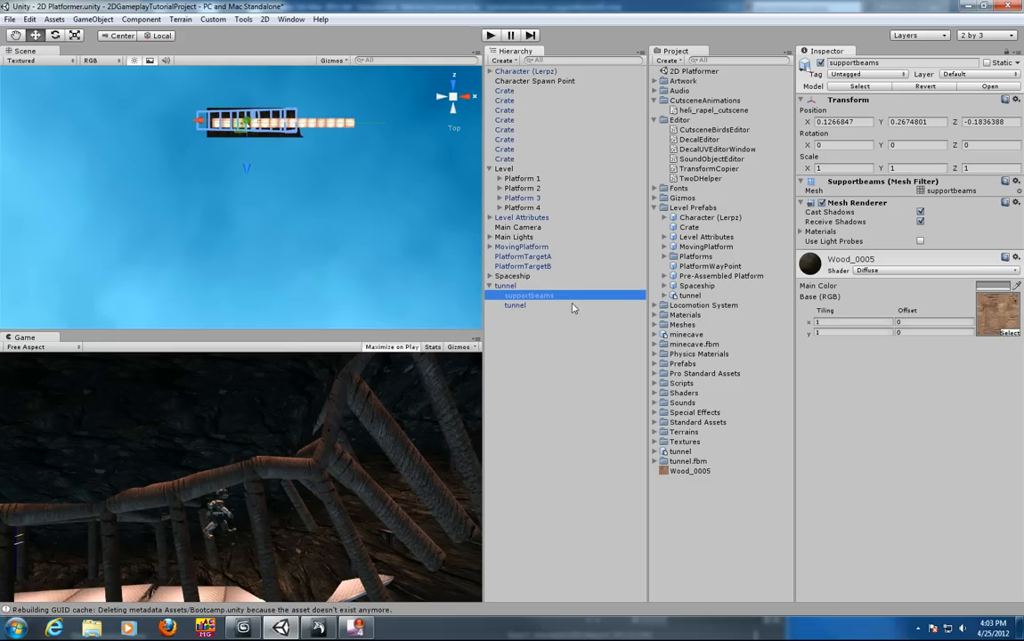